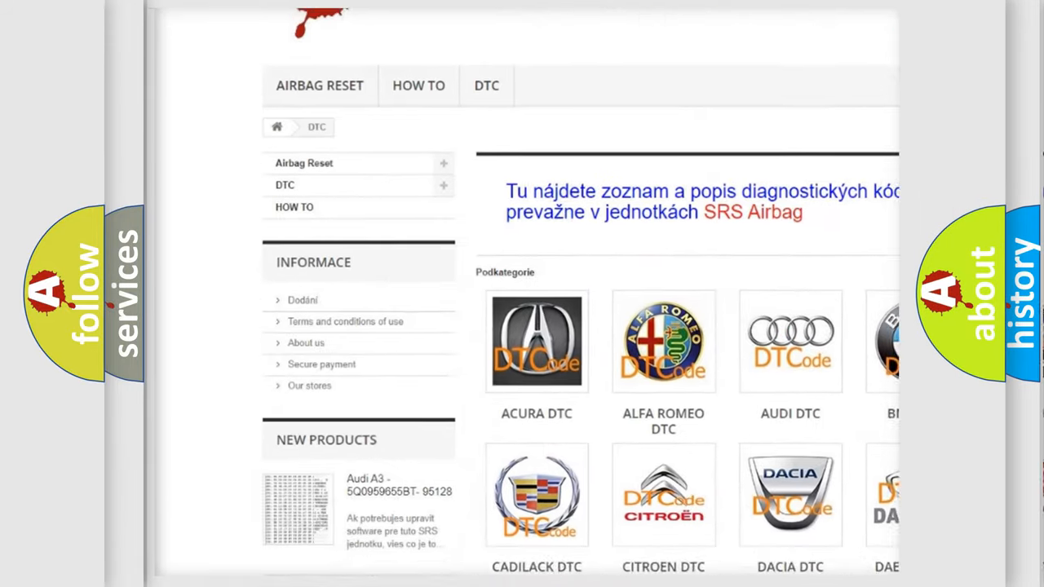
scroll("down", 3)
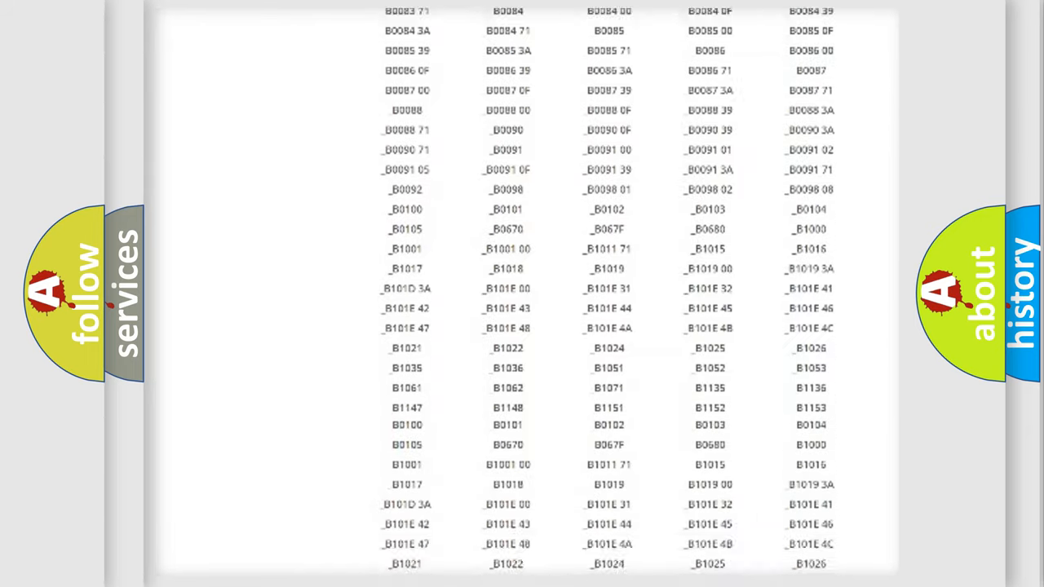
scroll("down", 3)
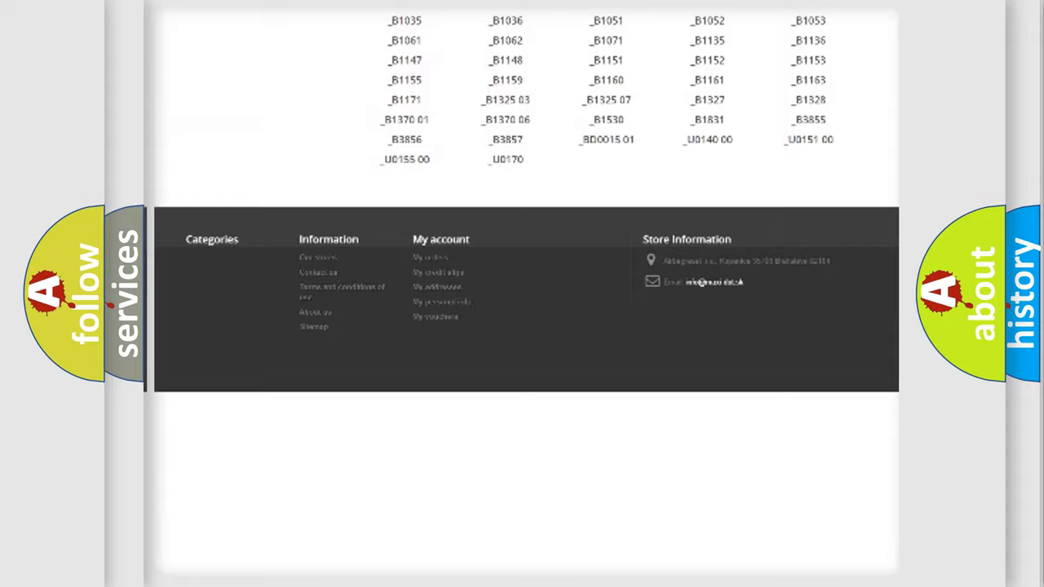
scroll("up", 3)
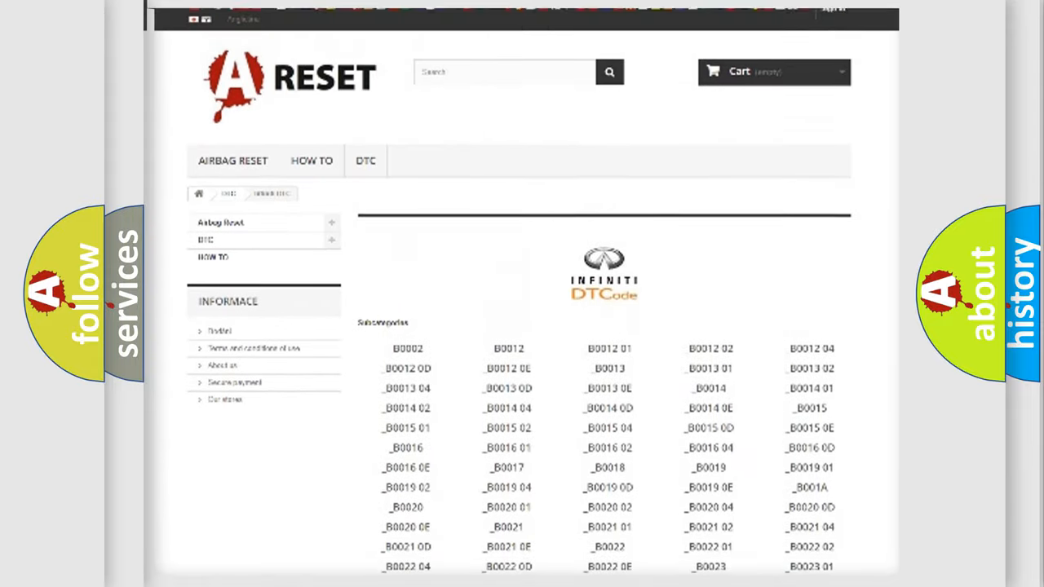